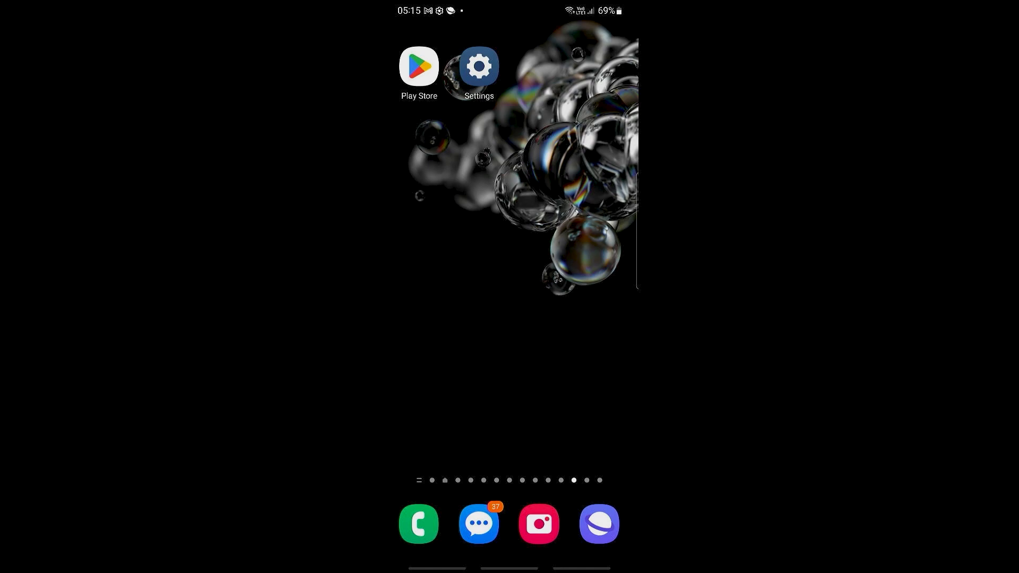
# Check Google Play Store's existing recent searches, then return to the home screen.
pyautogui.click(418, 66)
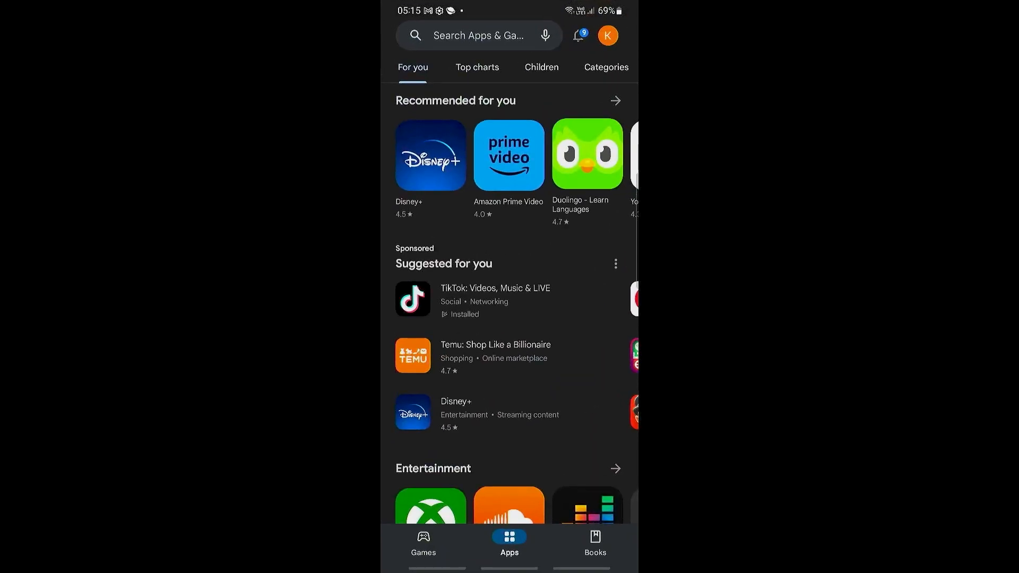
pyautogui.click(479, 35)
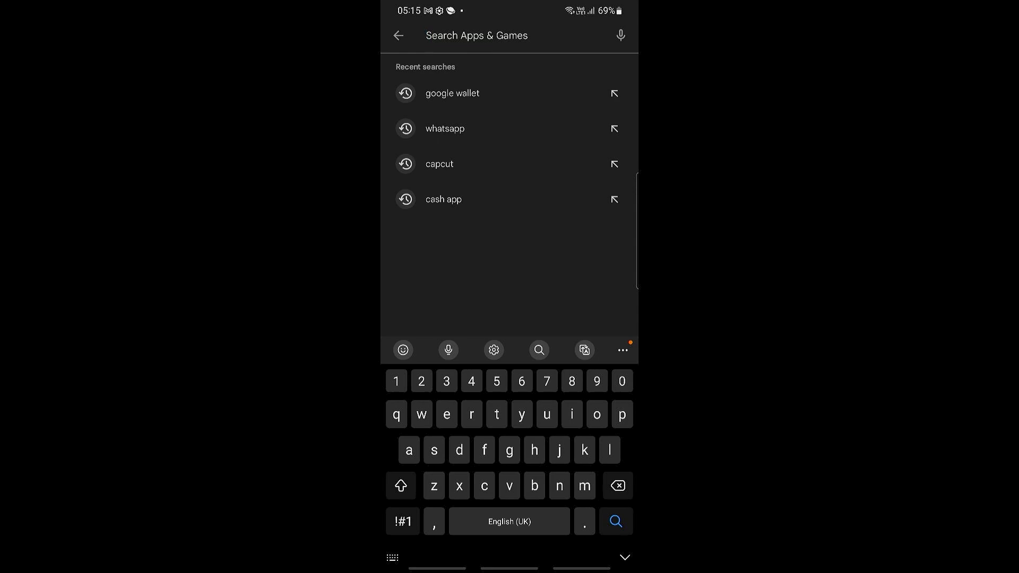
pyautogui.click(398, 35)
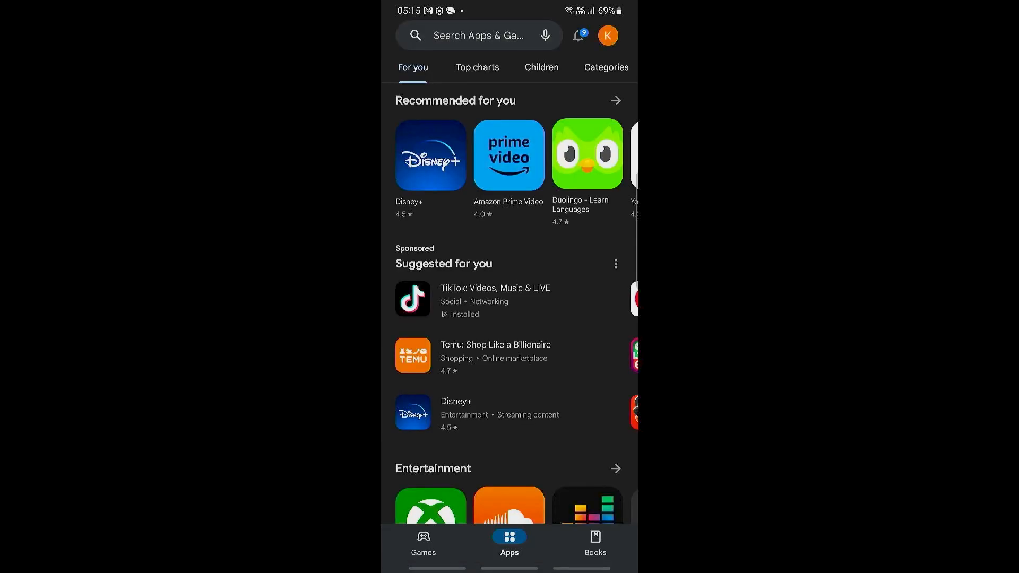
pyautogui.press('home')
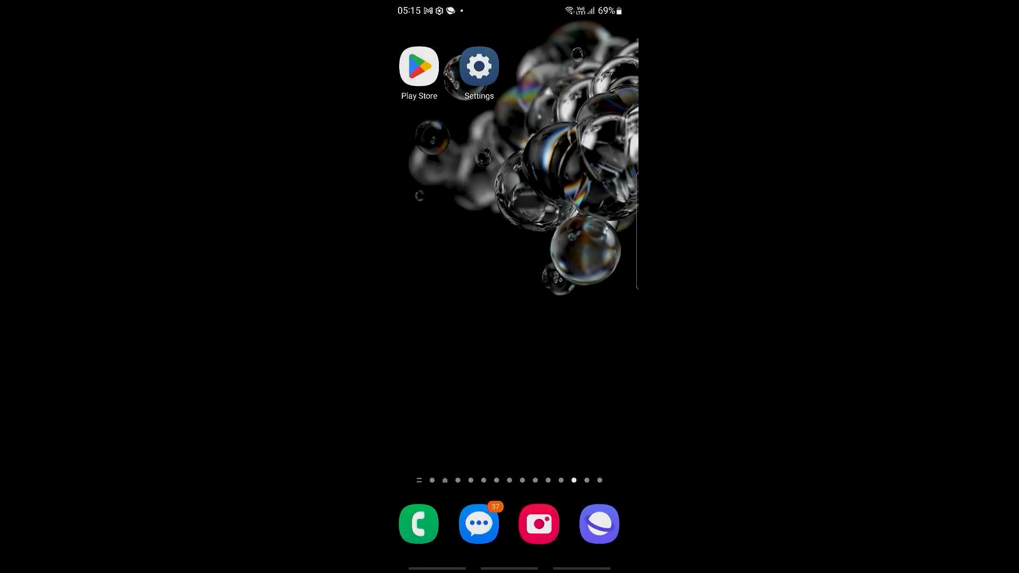
# Launch Settings and bring up the installed Apps list.
pyautogui.click(479, 65)
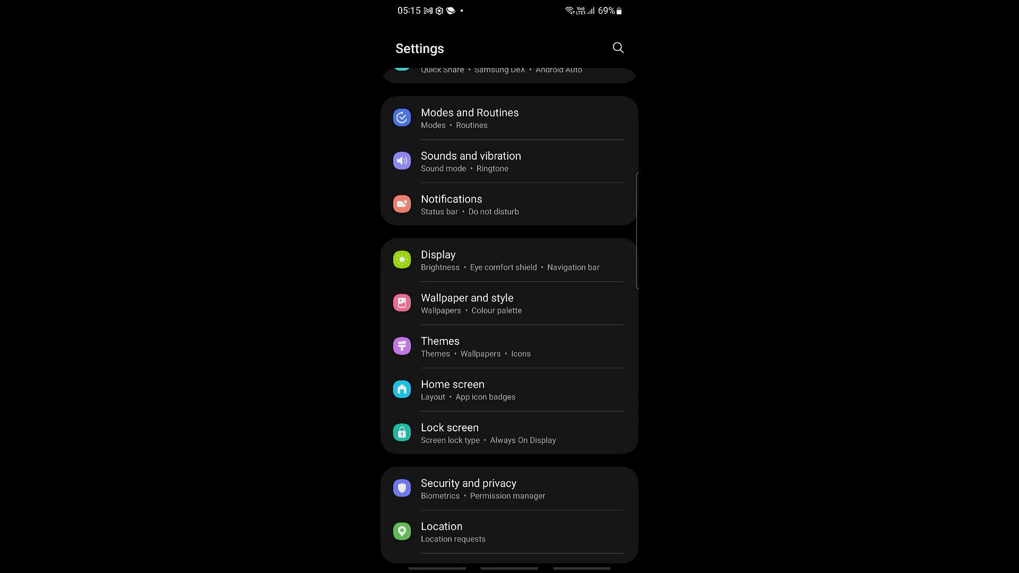
pyautogui.scroll(-3)
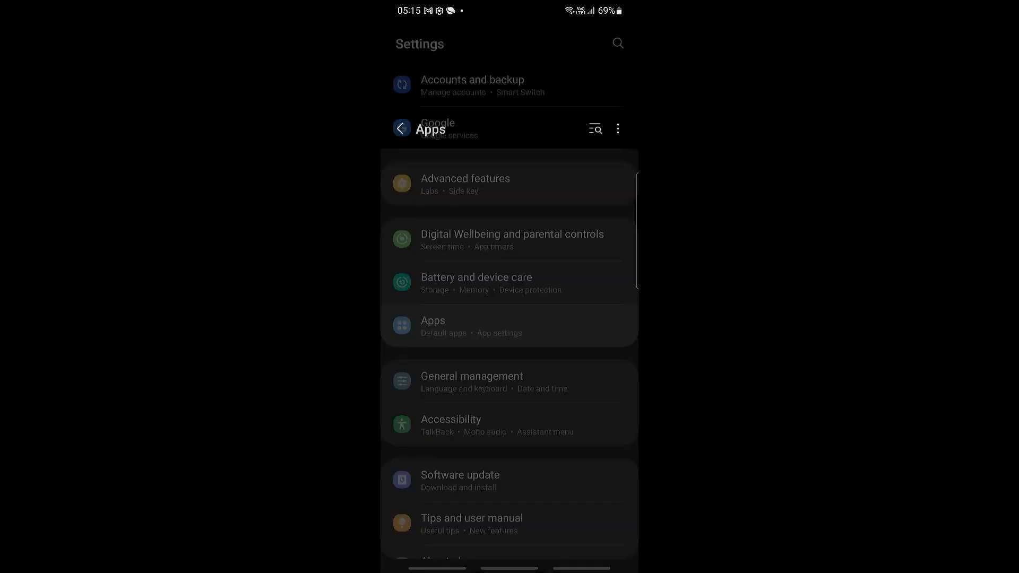
pyautogui.click(433, 326)
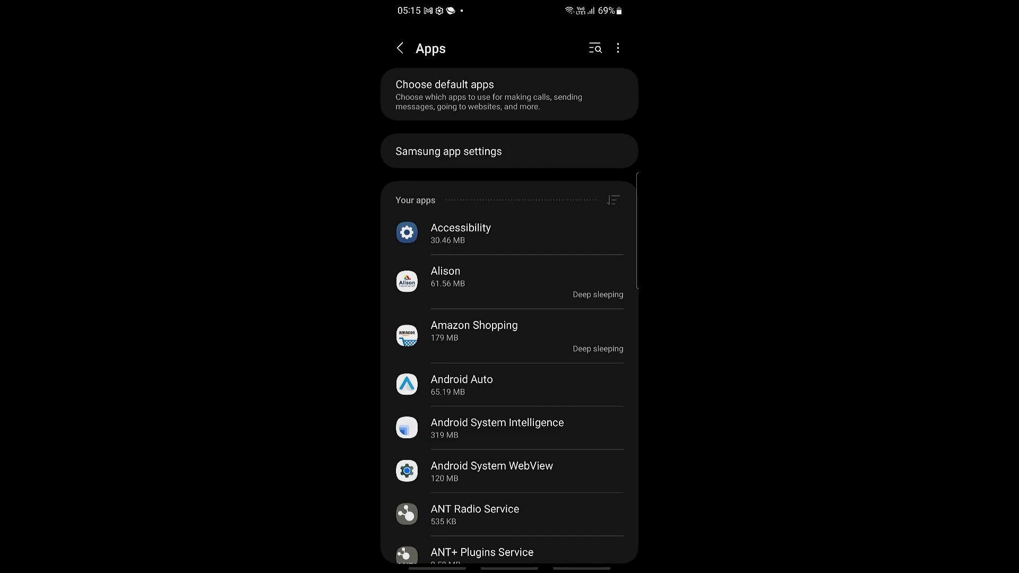
# Search the apps list for 'googl' and open Google Play Store's App info.
pyautogui.click(593, 47)
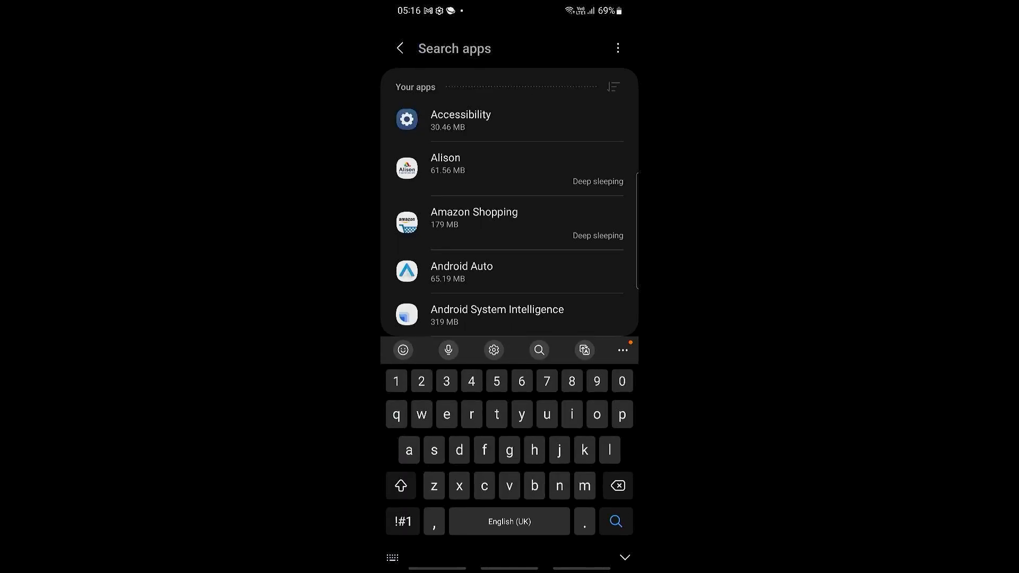
pyautogui.write('googl')
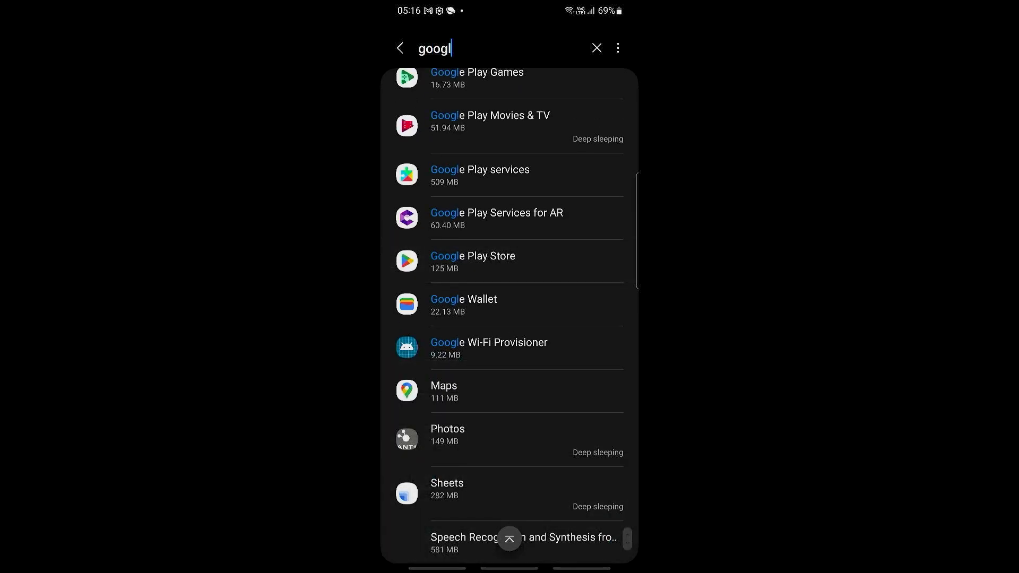
pyautogui.click(472, 260)
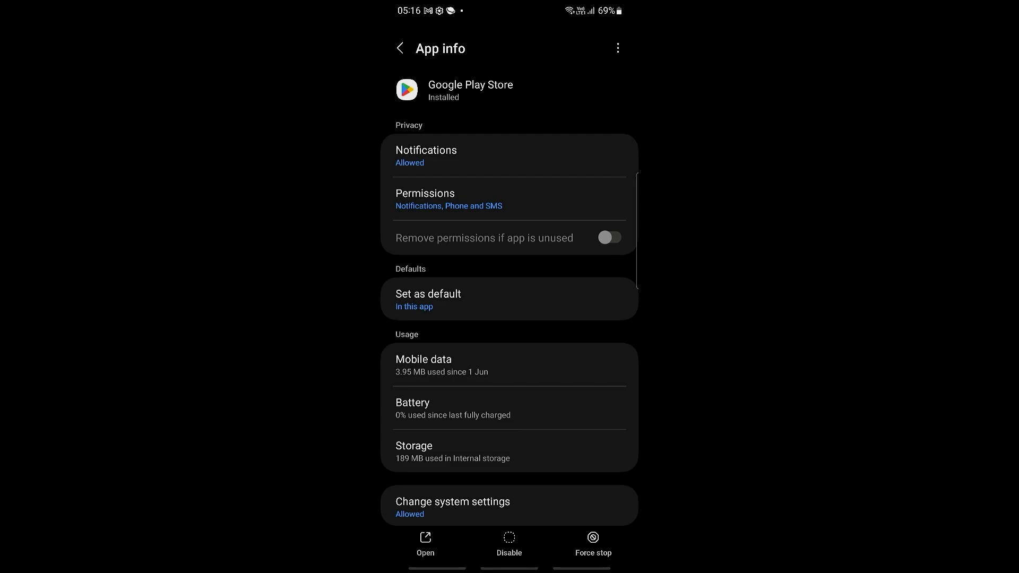
# Force stop Google Play Store and confirm with OK.
pyautogui.click(593, 545)
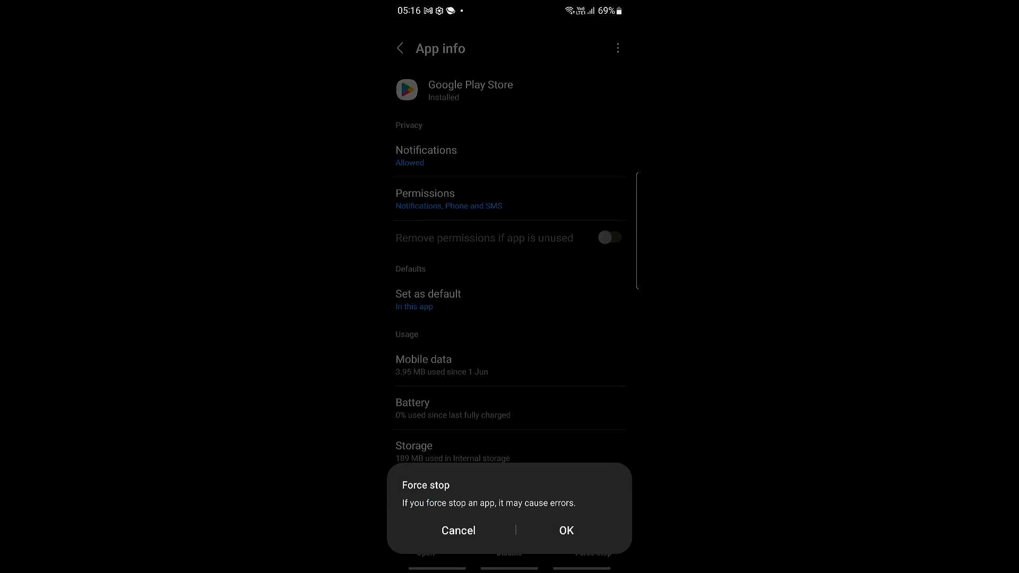
pyautogui.click(459, 531)
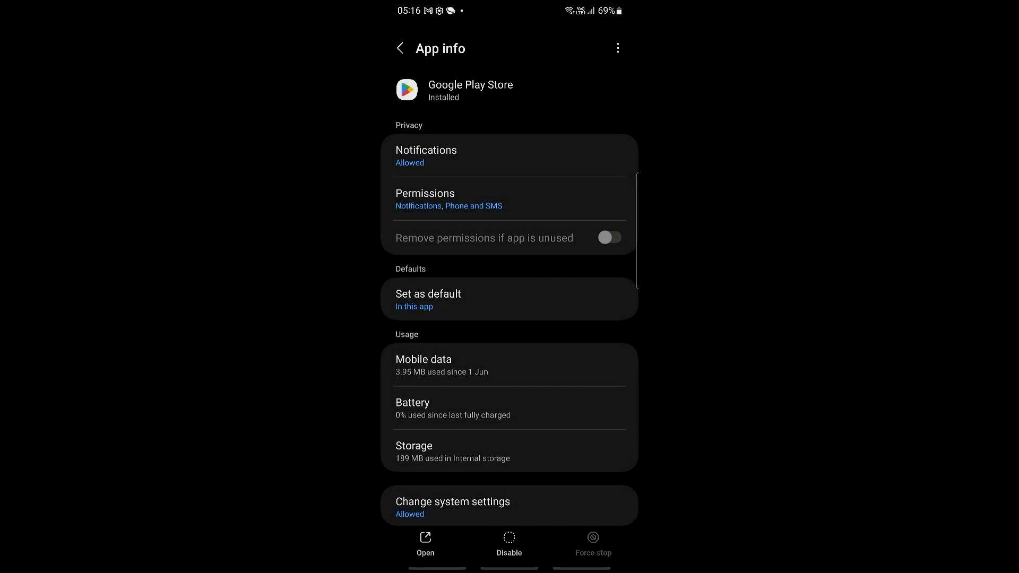
pyautogui.scroll(-3)
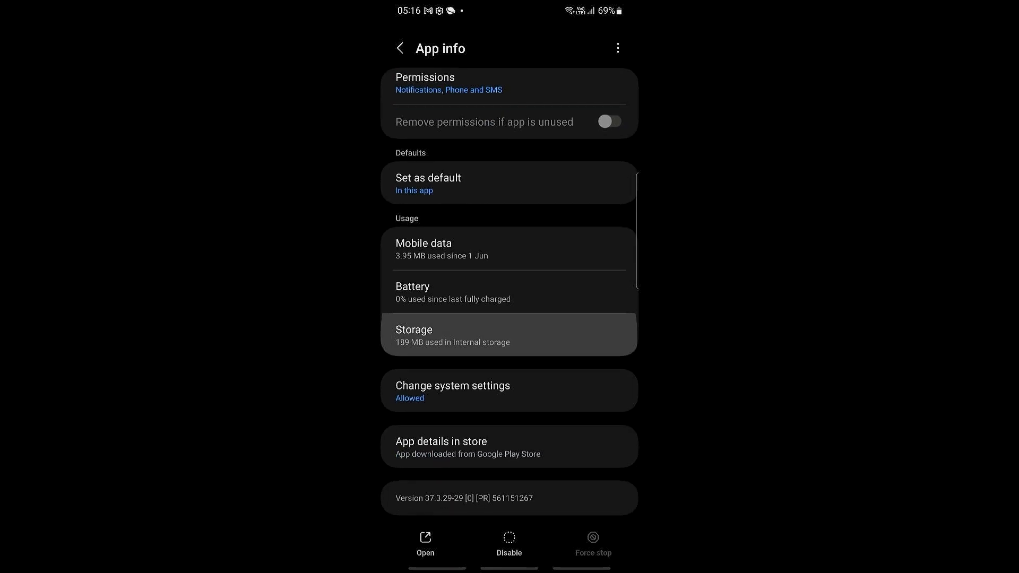
# In Play Store's Storage page, clear its app data and confirm Delete.
pyautogui.click(509, 334)
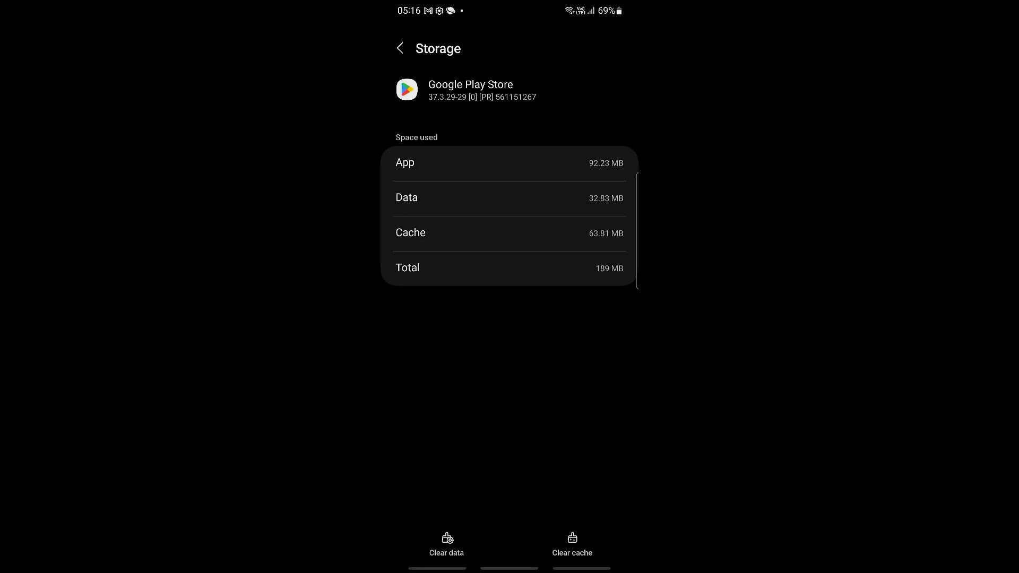
pyautogui.click(446, 548)
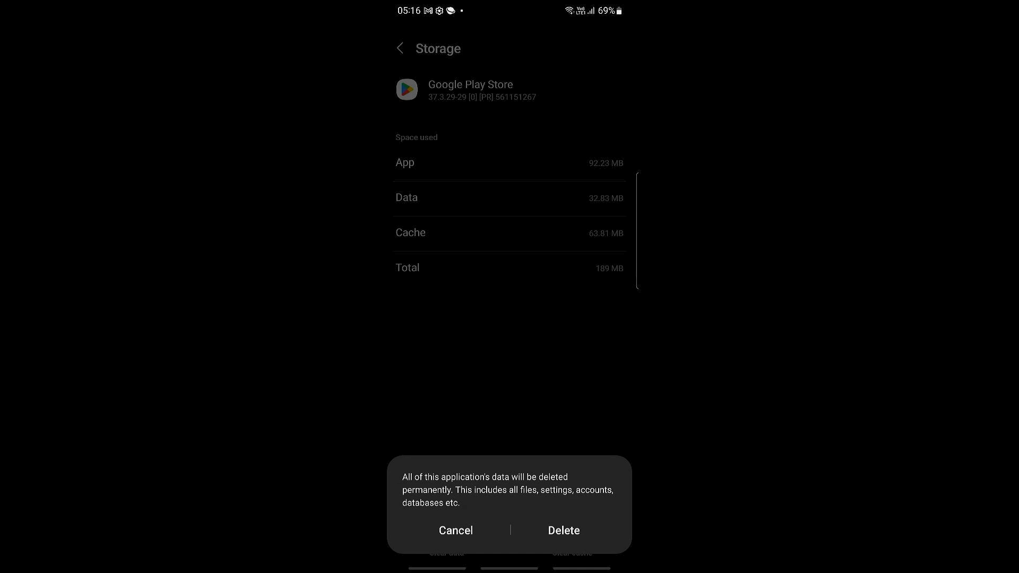
pyautogui.click(563, 531)
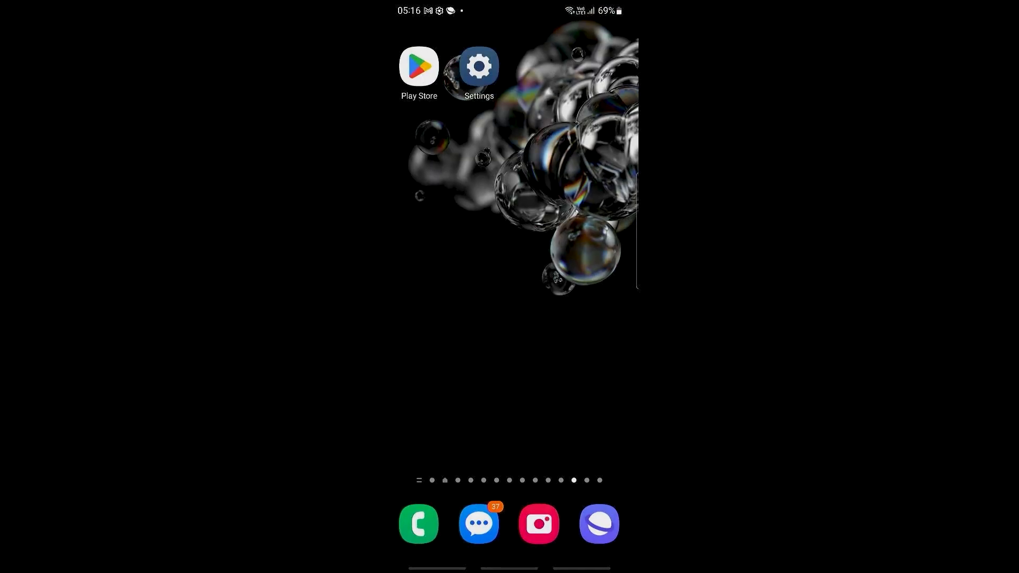
# Relaunch Play Store, pass the account verification with Next, and show the now-empty search history.
pyautogui.click(479, 67)
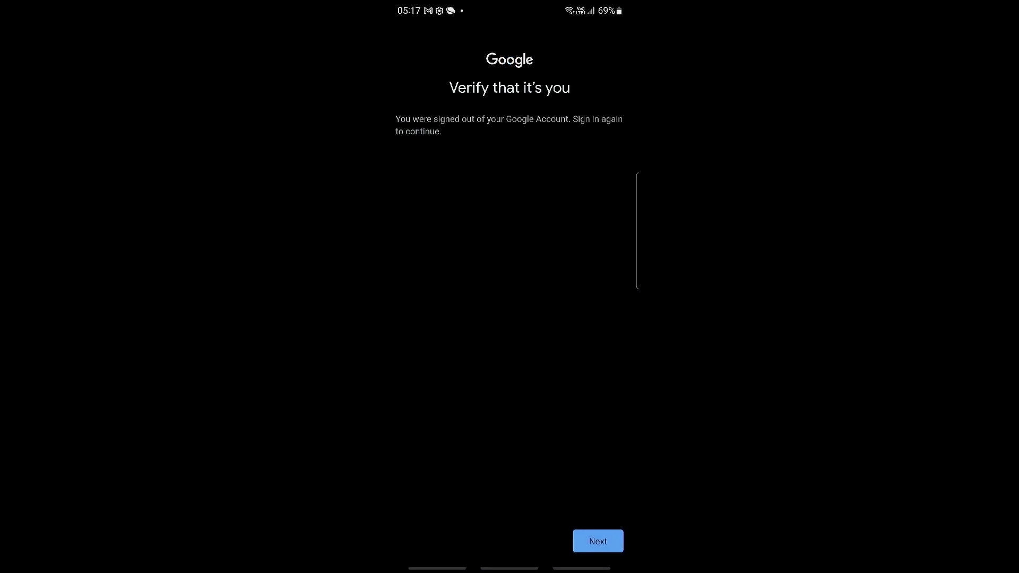
pyautogui.click(596, 541)
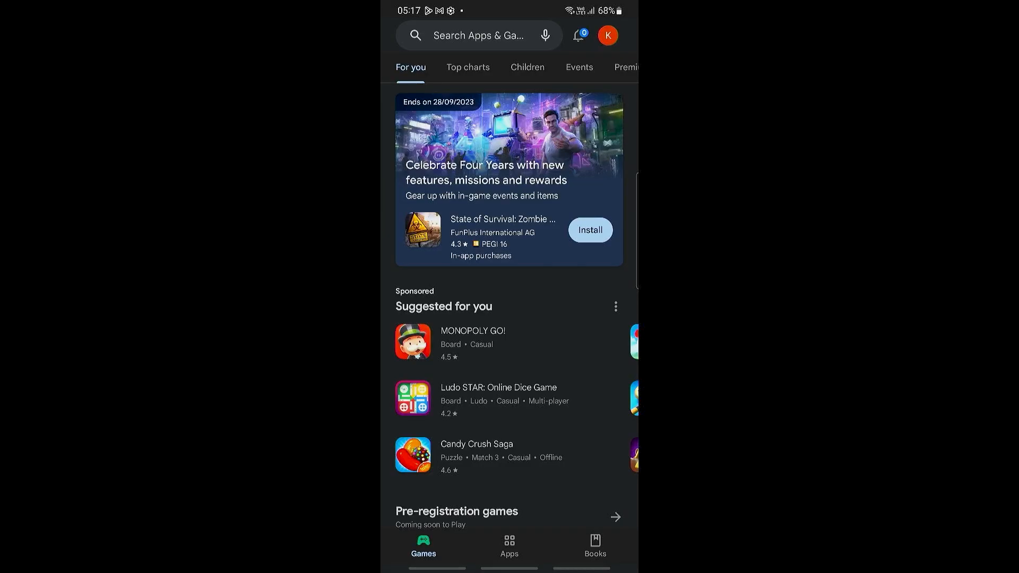
pyautogui.click(477, 35)
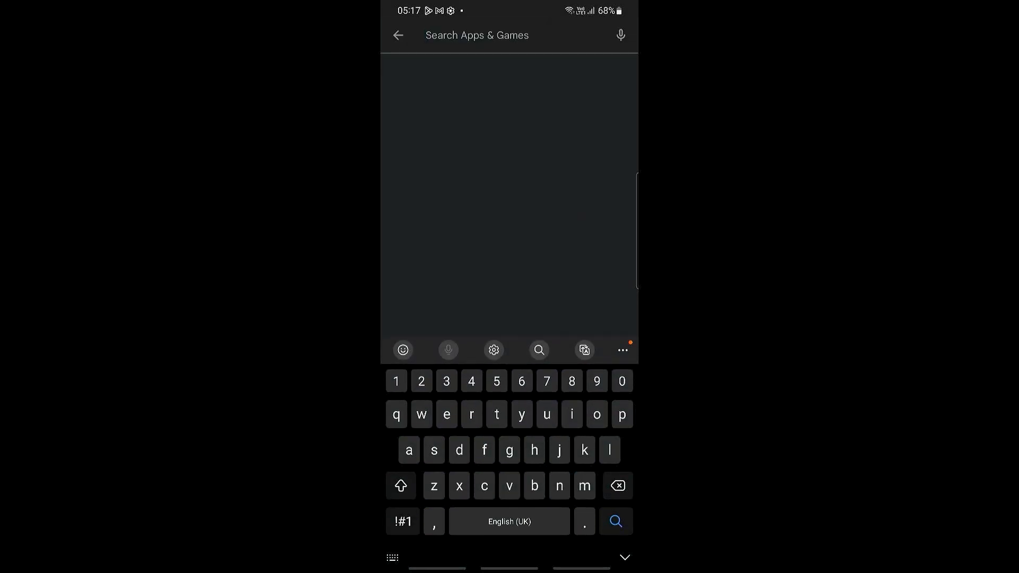